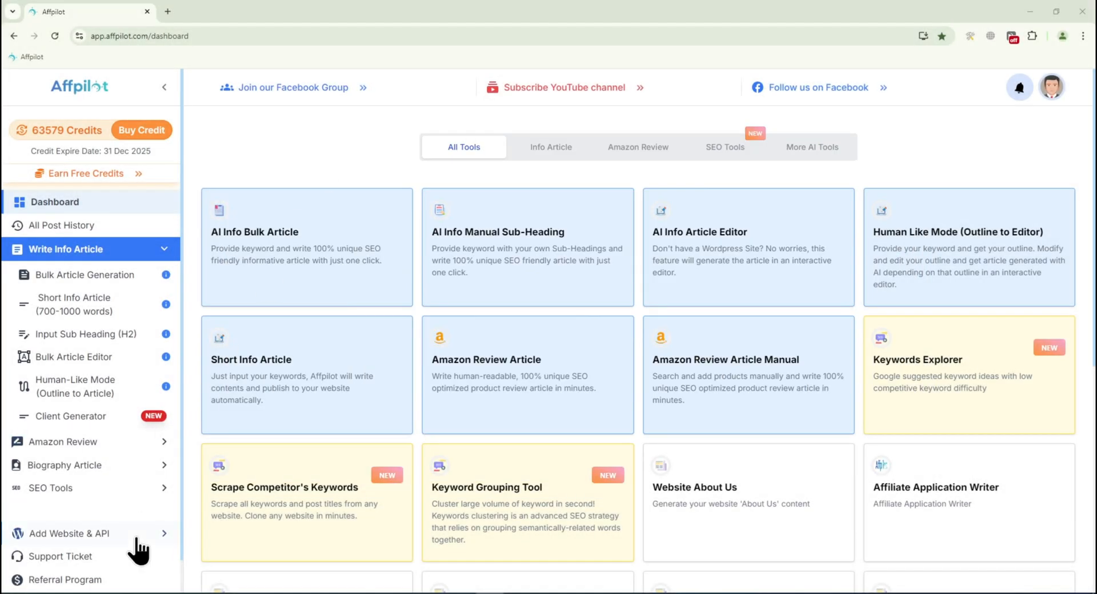
Expand the Add Website & API section and go to the Amazon API list page.
click(69, 534)
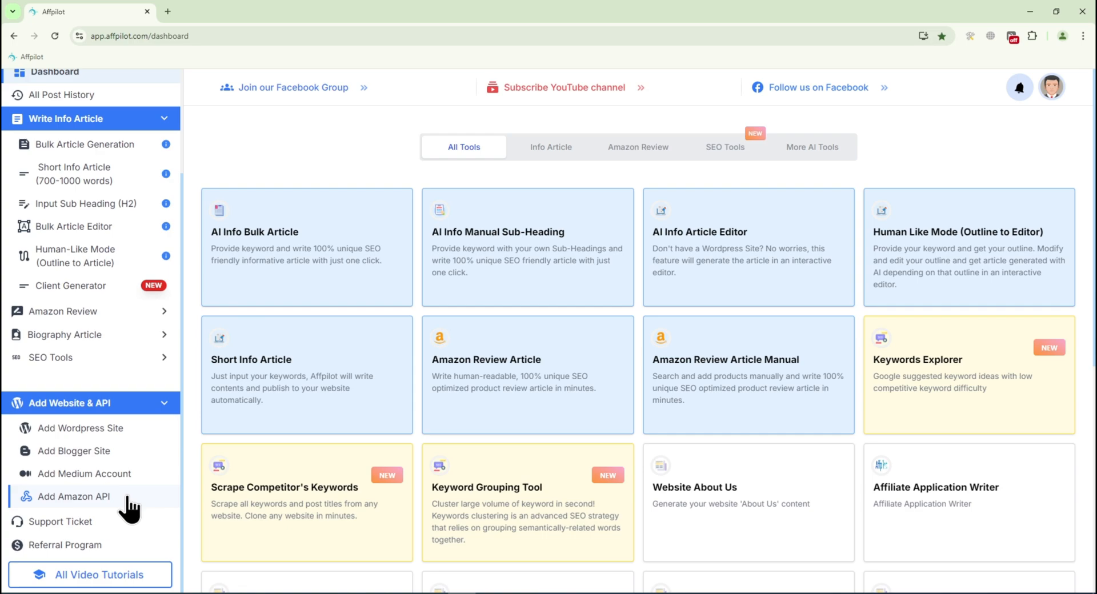
click(75, 496)
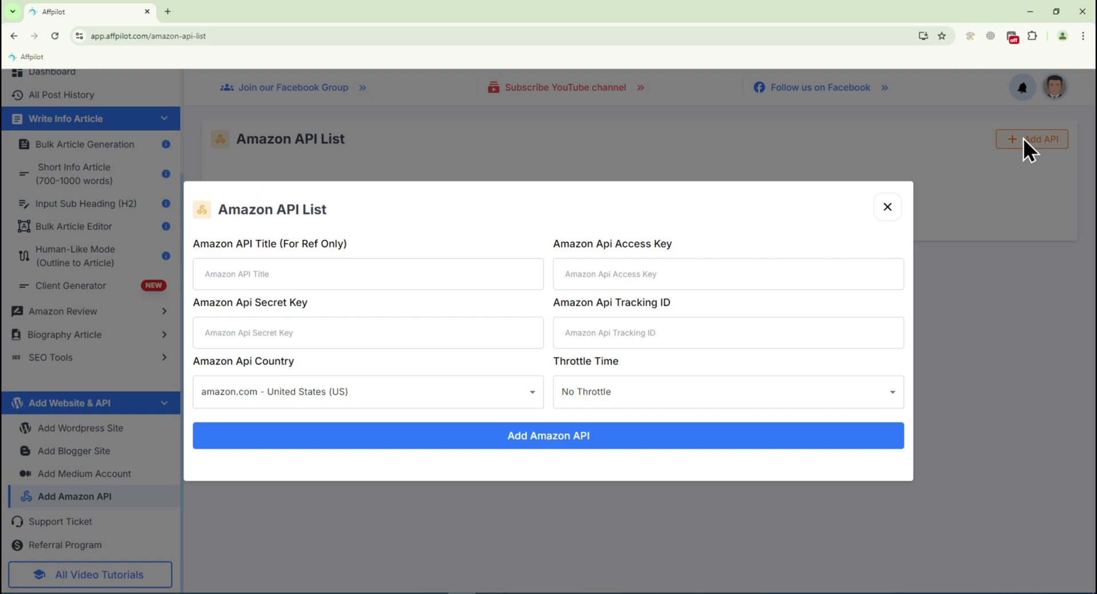
mouse_move(348, 254)
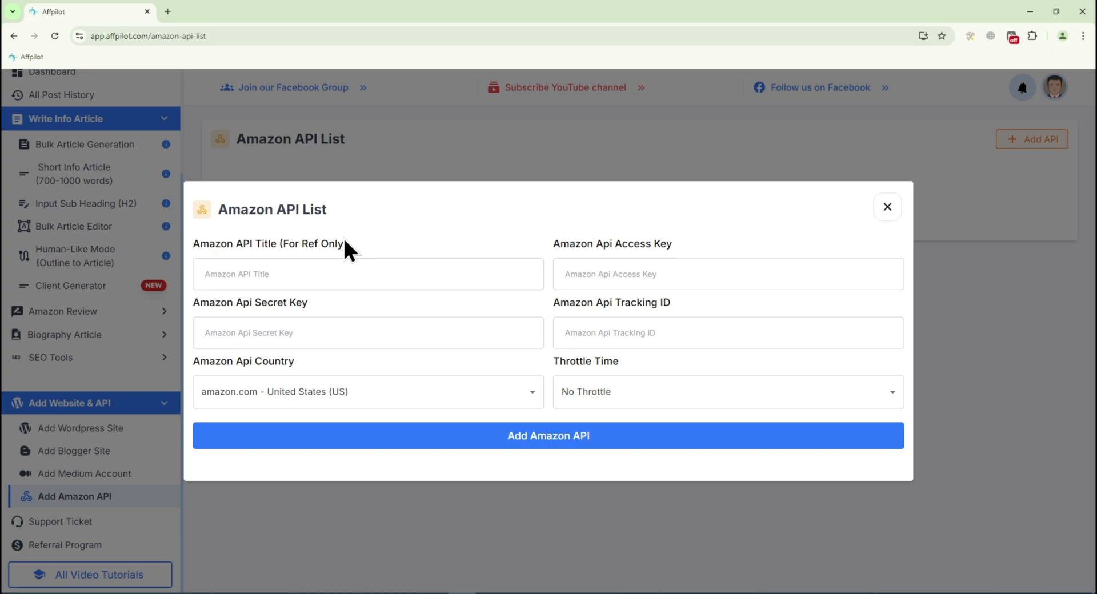
mouse_move(343, 248)
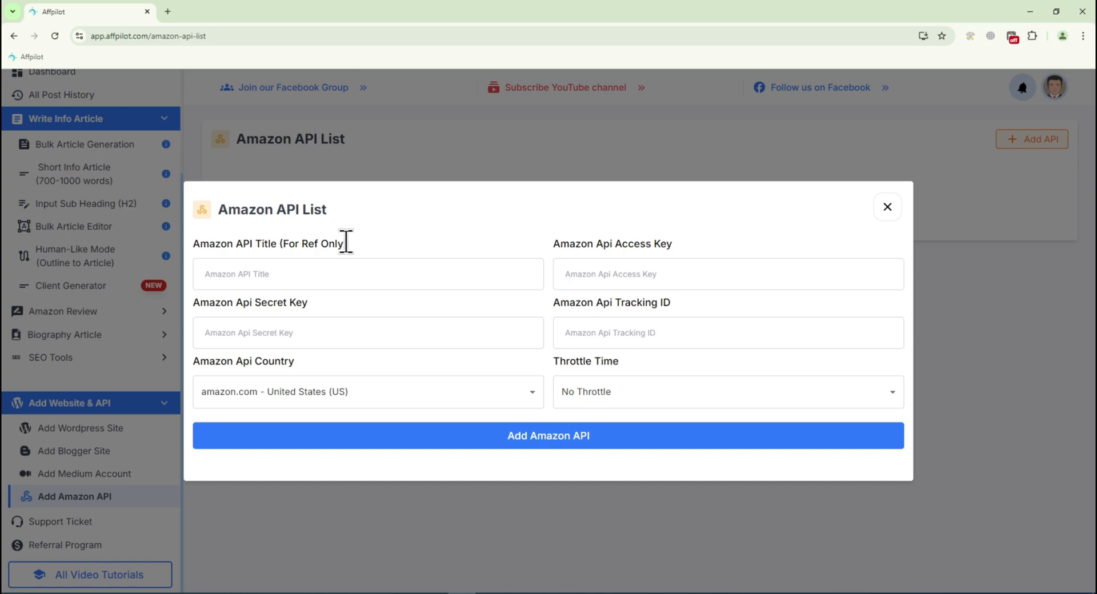
Enter A1 as the Amazon API Title of the new entry.
text(At)
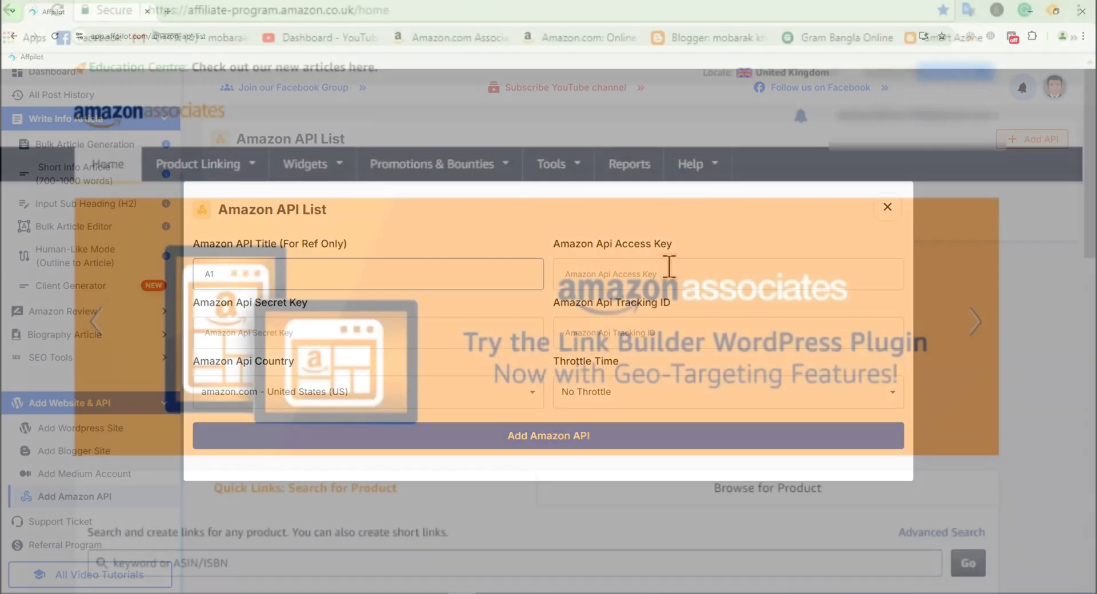
From the Associates Tools menu reach Product Advertising API and add new credentials.
click(552, 163)
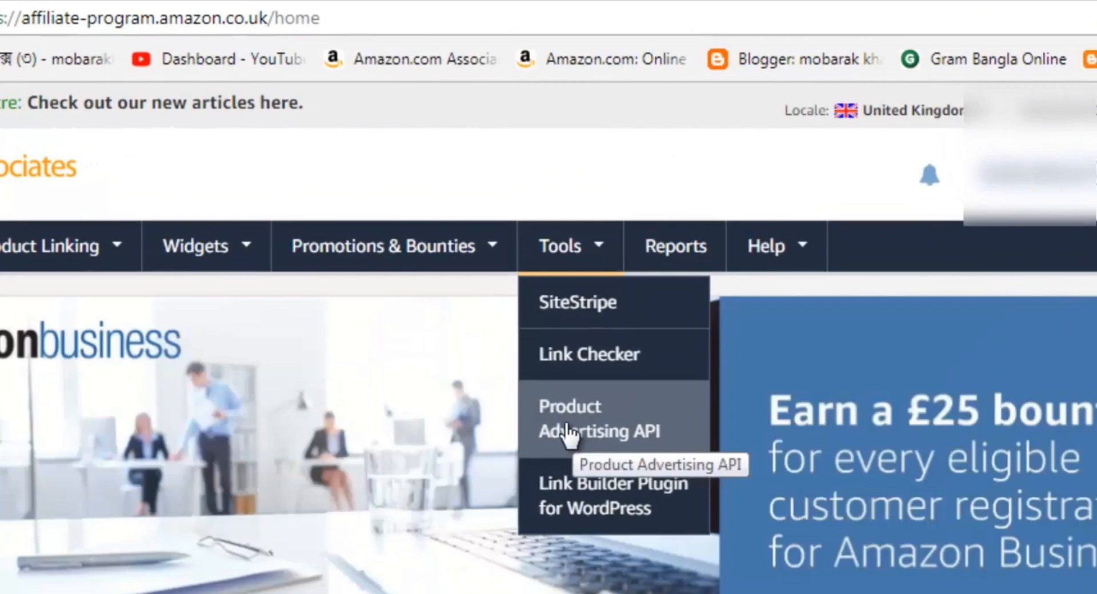
click(598, 418)
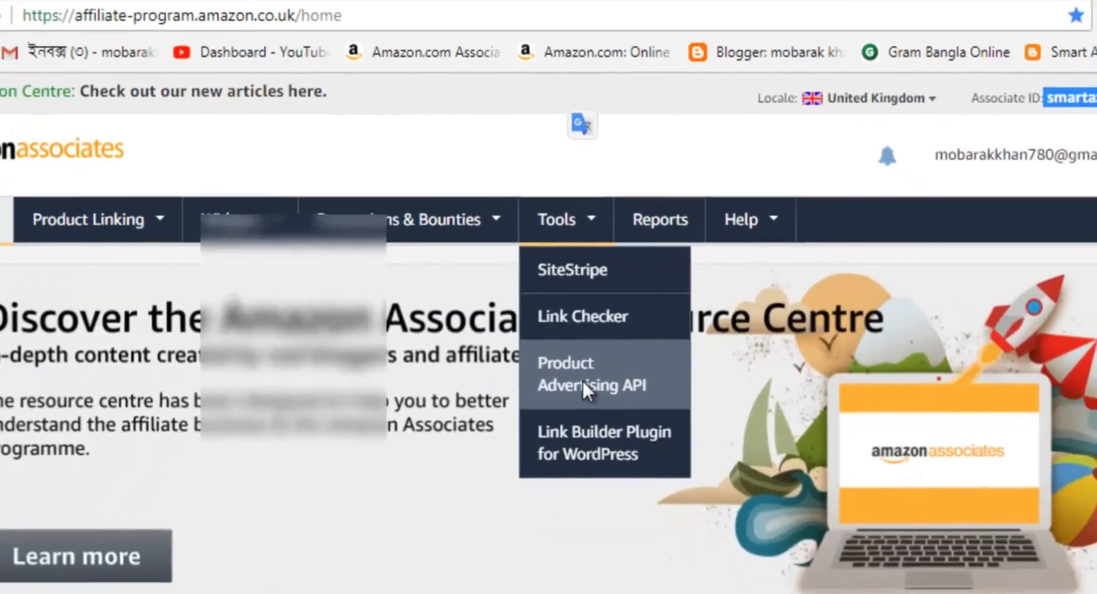
click(591, 374)
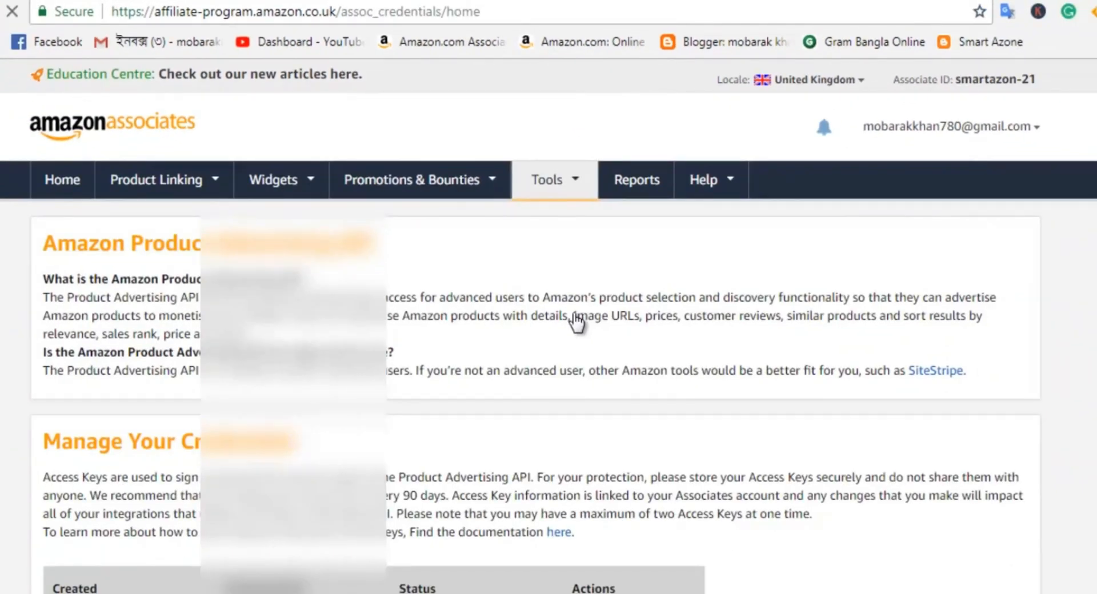
scroll(down, 3)
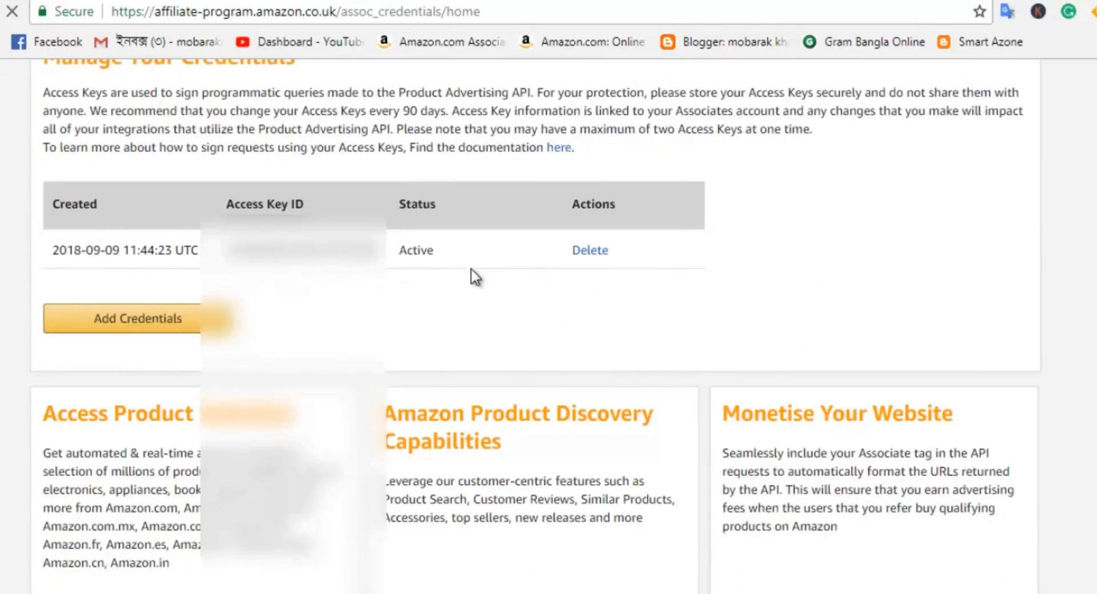
click(138, 319)
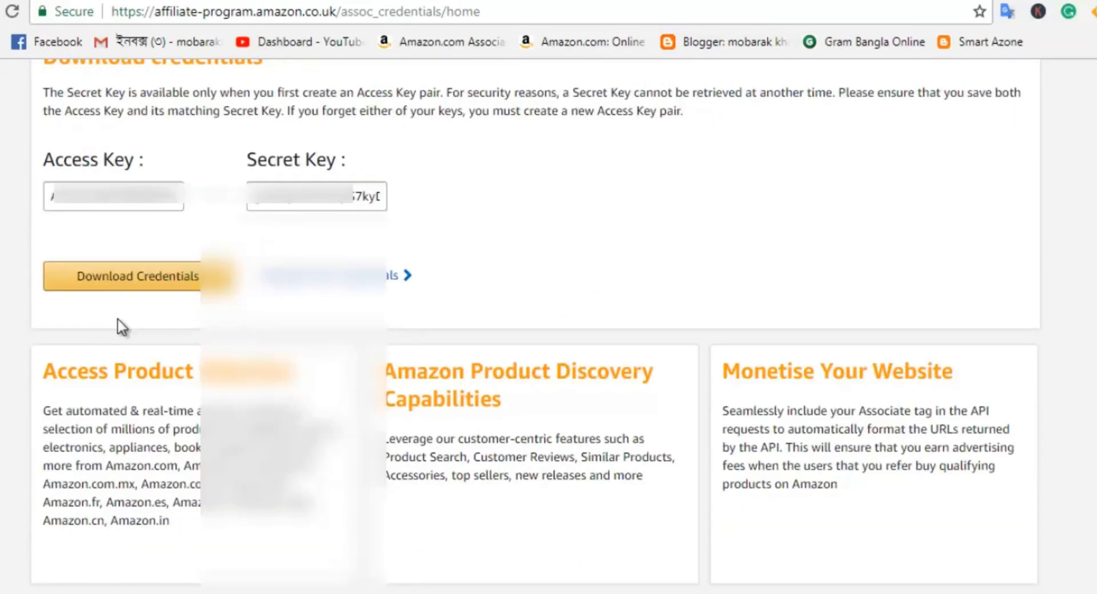
mouse_move(148, 166)
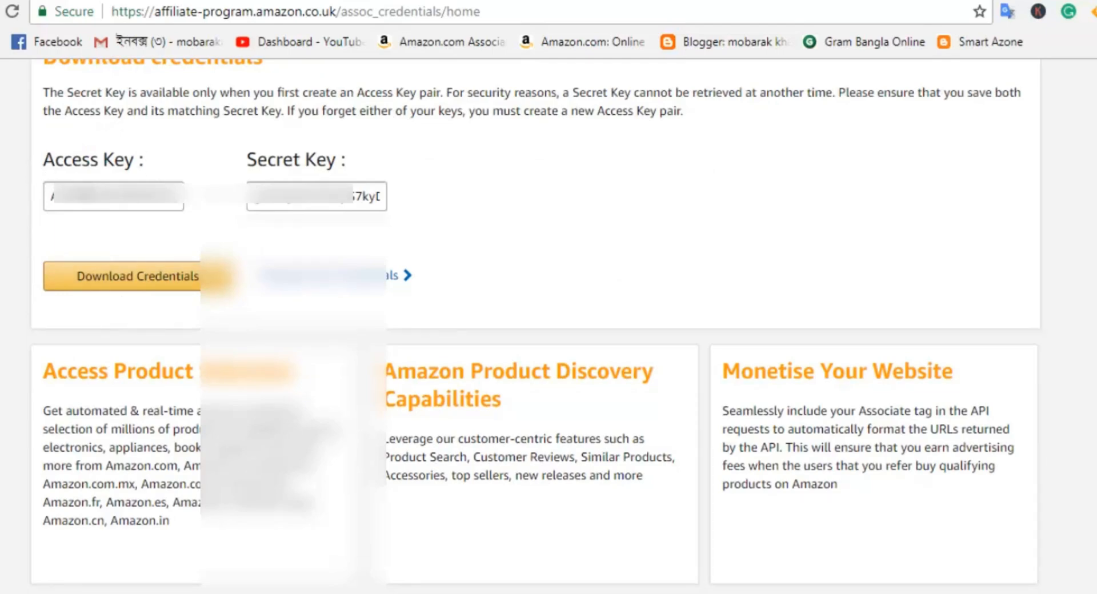
Copy the new access key into Affpilot's Access Key field, then bring over the secret key.
right_click(113, 196)
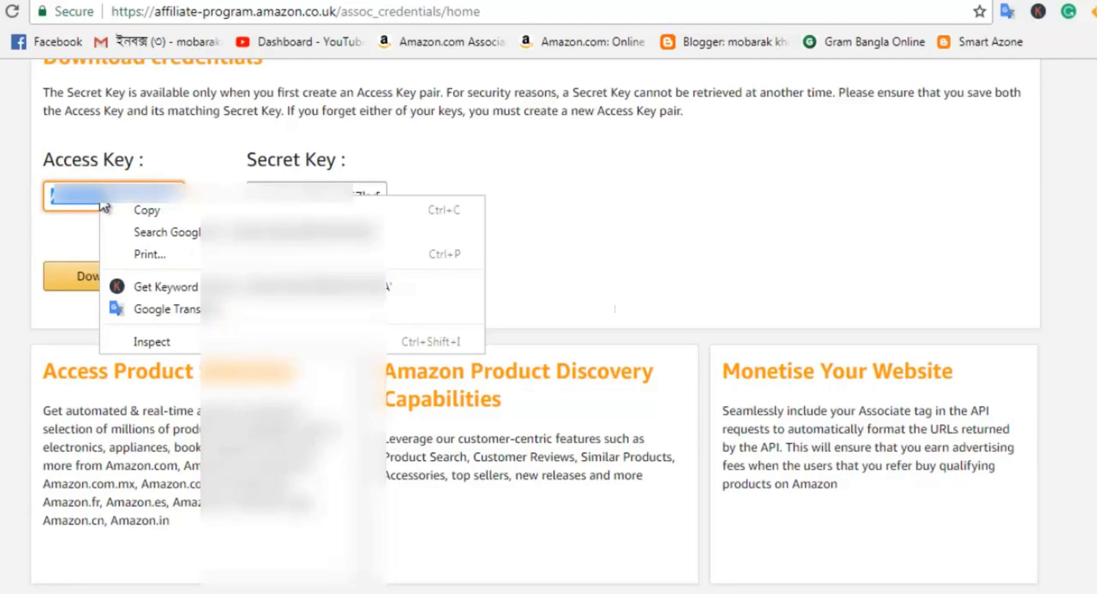
click(148, 210)
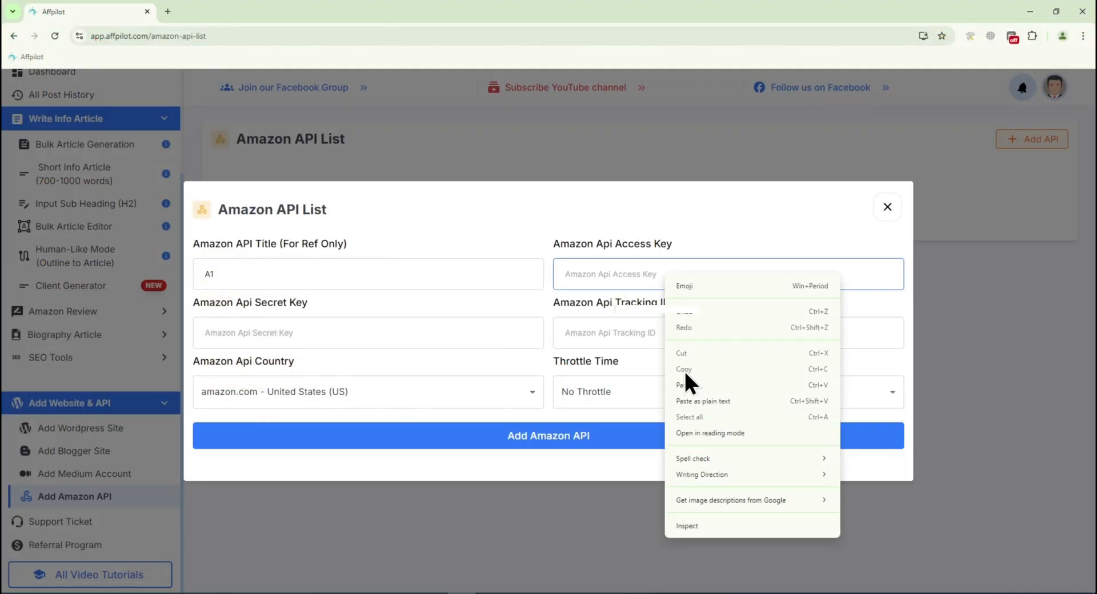
click(678, 385)
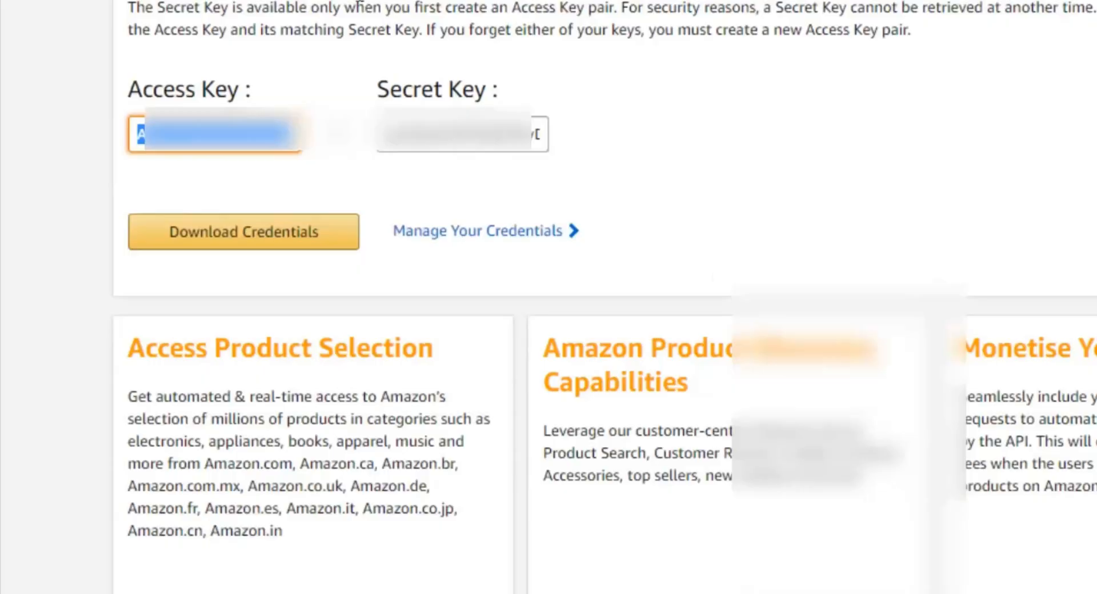
right_click(455, 134)
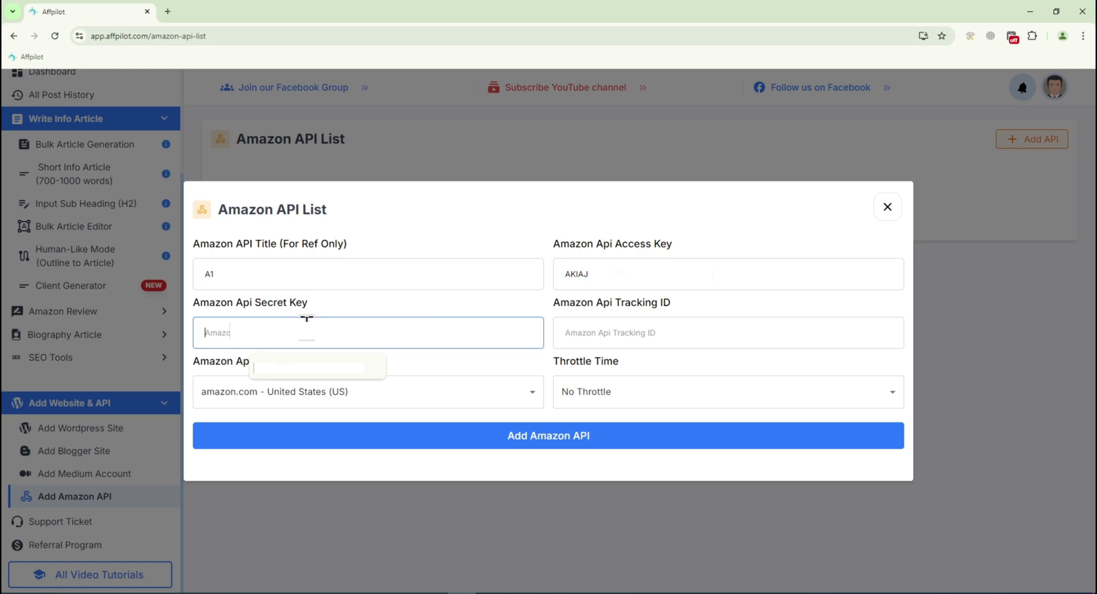
text(eMur5)
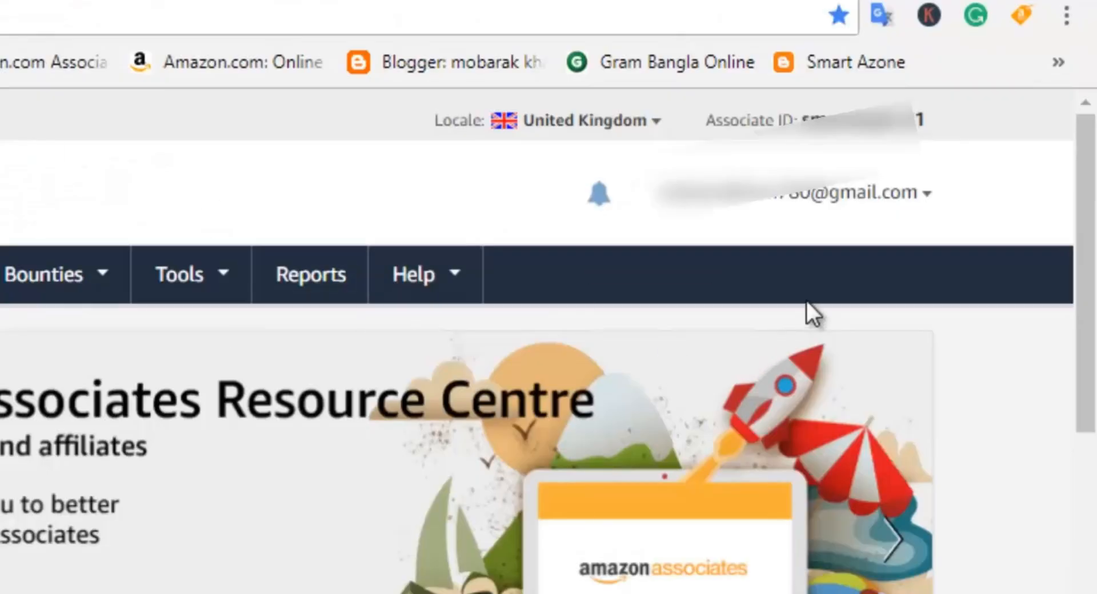
mouse_move(923, 120)
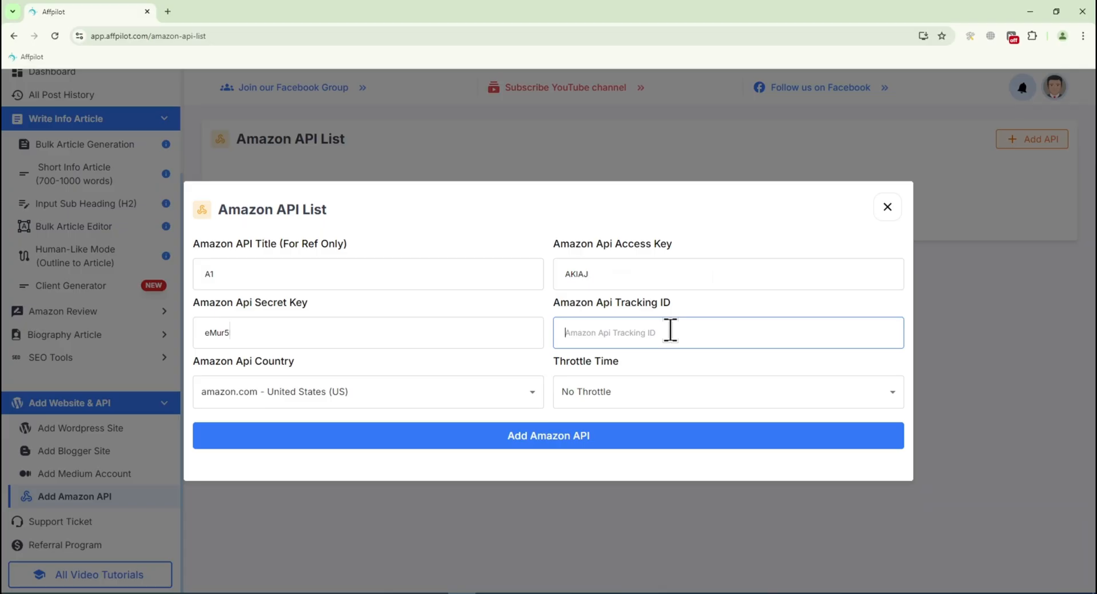
Paste the Associate tracking ID into Affpilot's Tracking ID field.
right_click(670, 332)
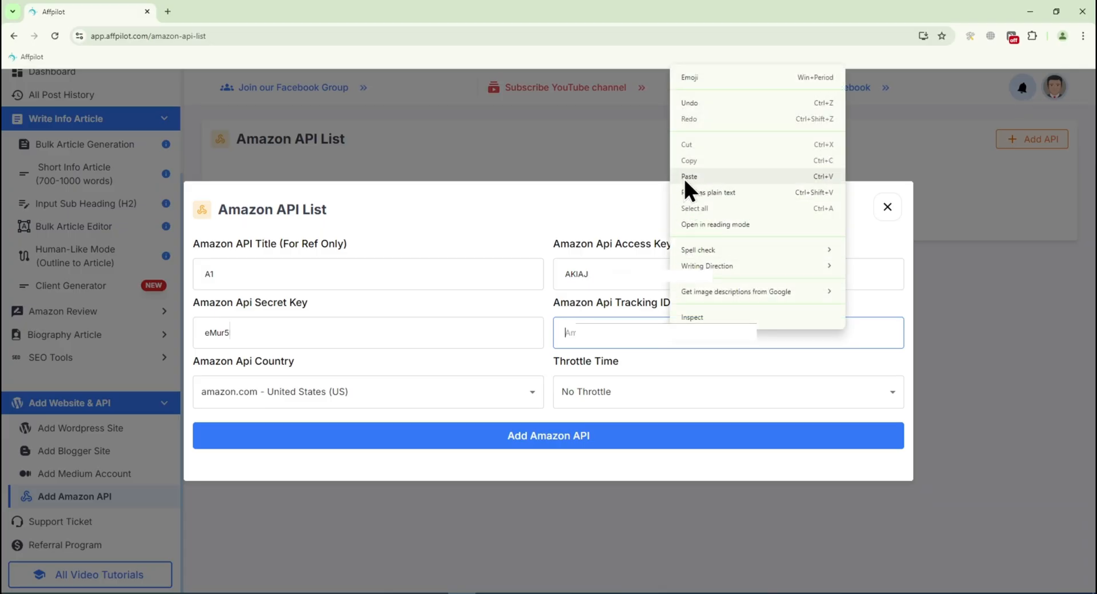
click(689, 176)
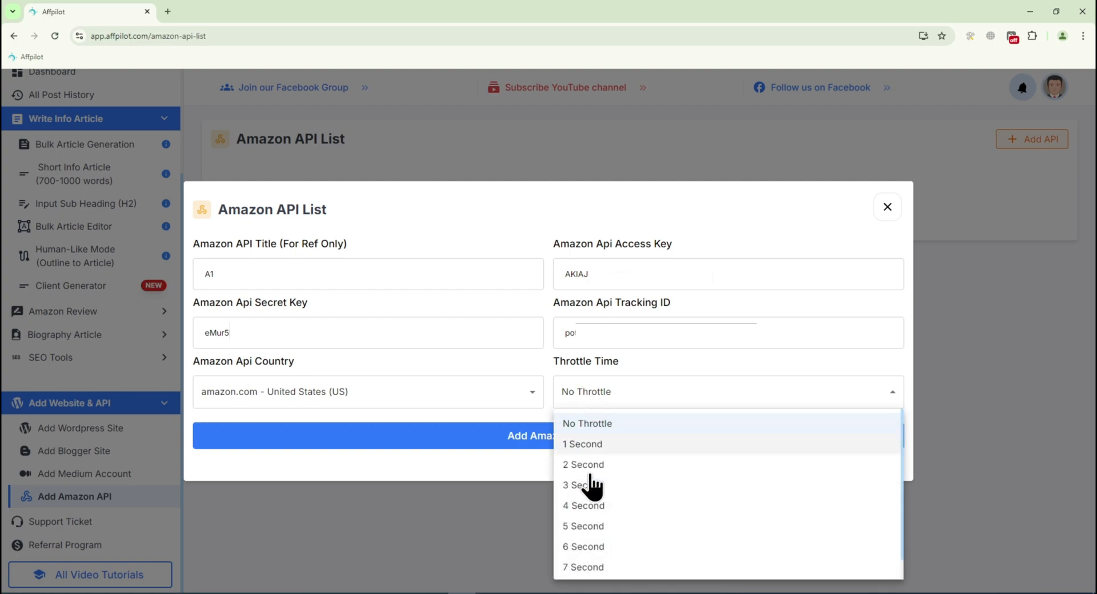
Keep No Throttle and add the entry so A1 appears in the Amazon API List.
click(586, 423)
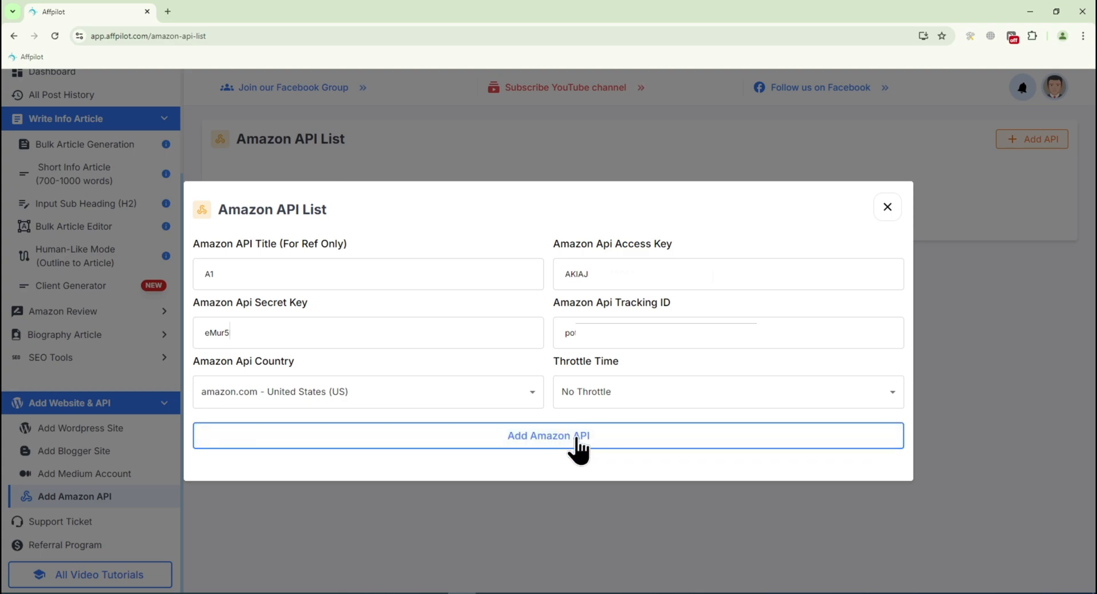
click(548, 435)
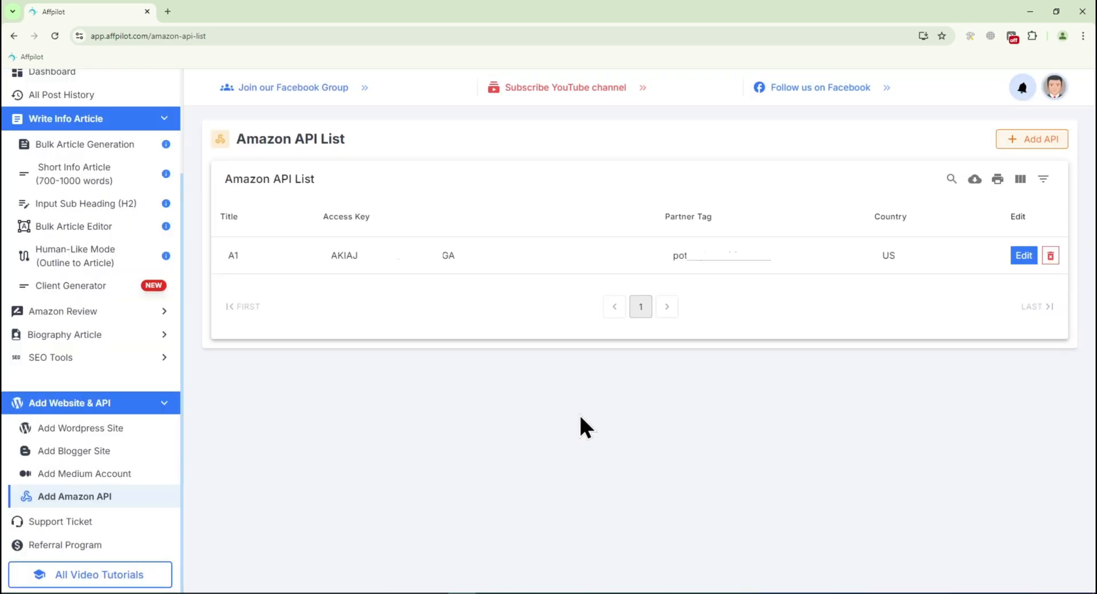